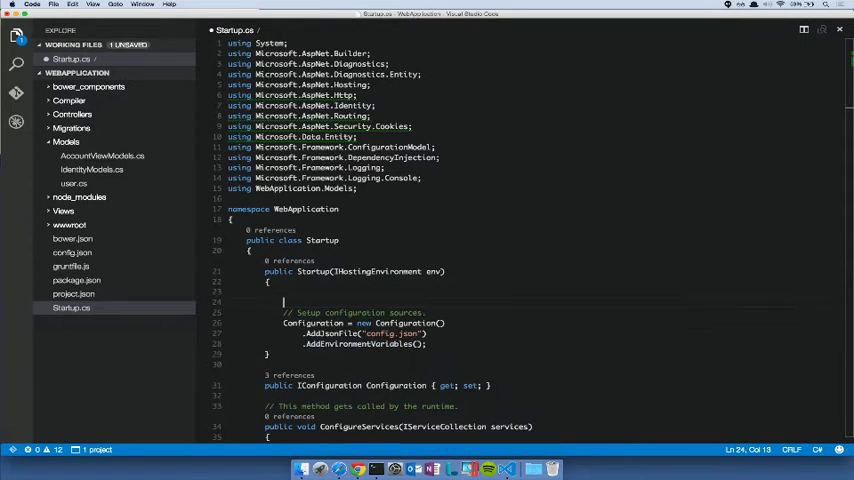
Add System.Console.WriteLine("in startup") inside the Startup constructor via IntelliSense
type("s")
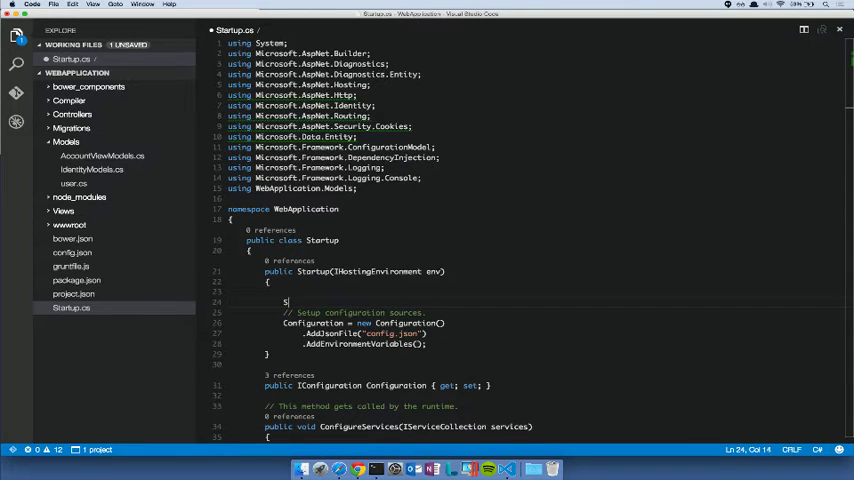
type("System.")
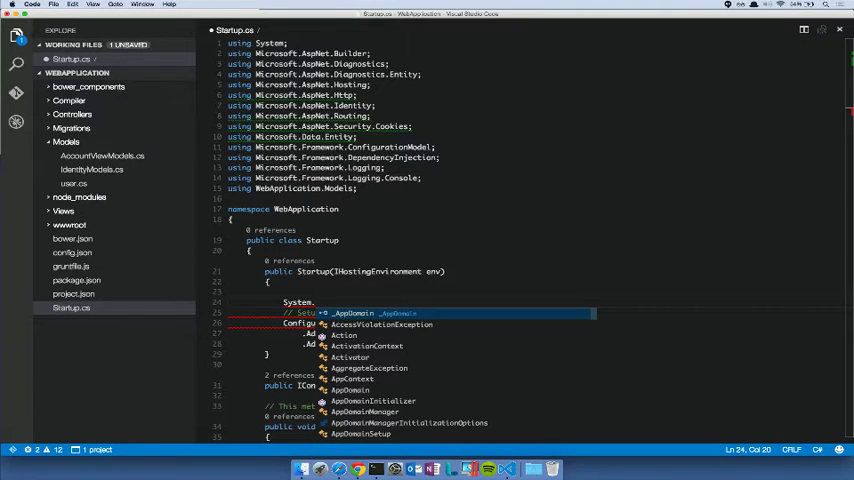
type("Console.WriteLine(\"")
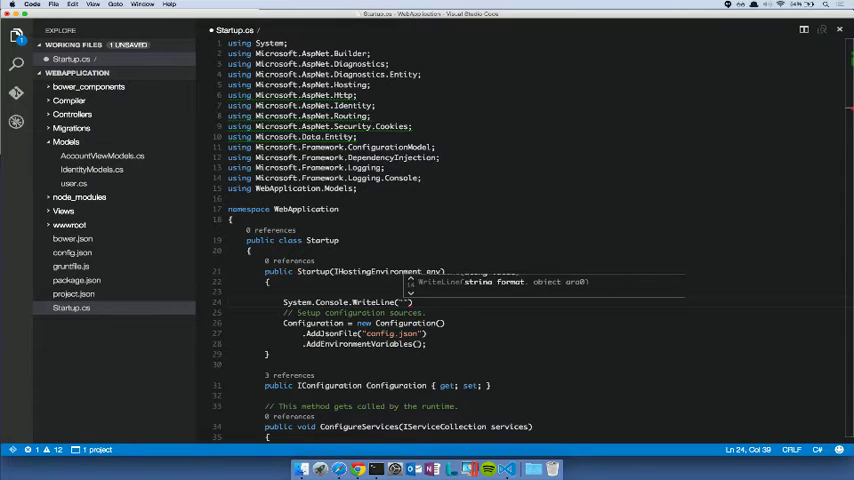
type("in startup")
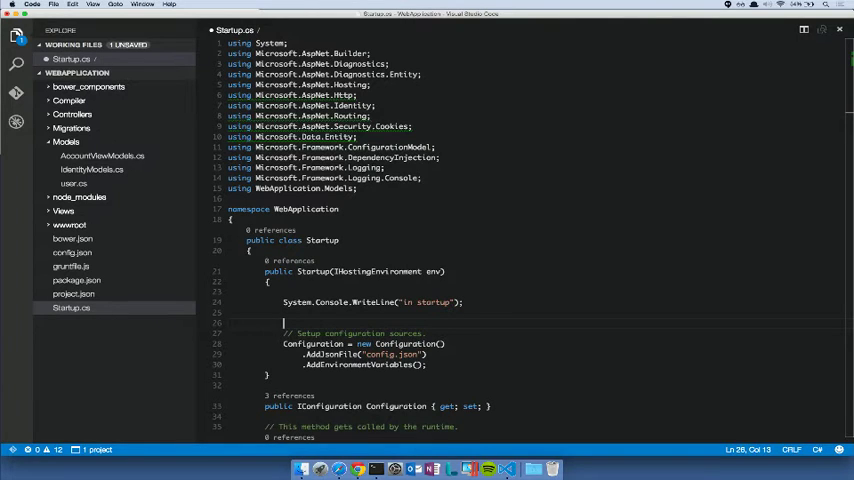
Create var u = new User() with FirstName "Chris" and LastName "Dias" below the WriteLine
type("vo")
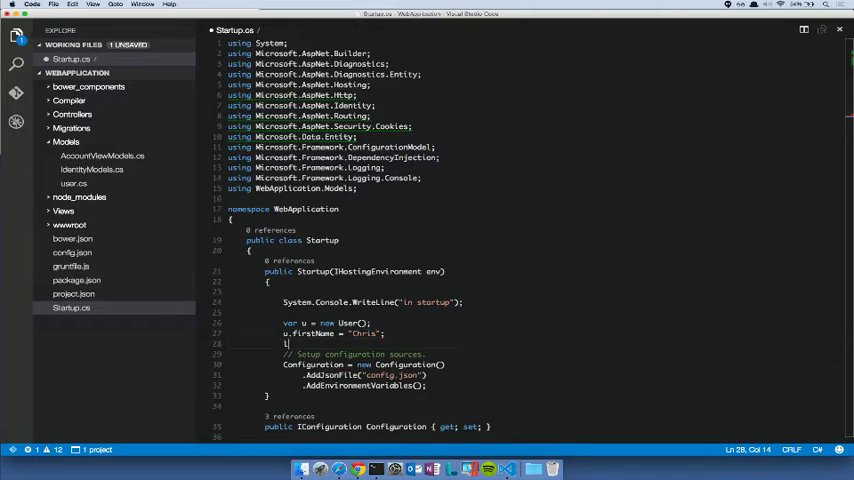
type("u.lastName")
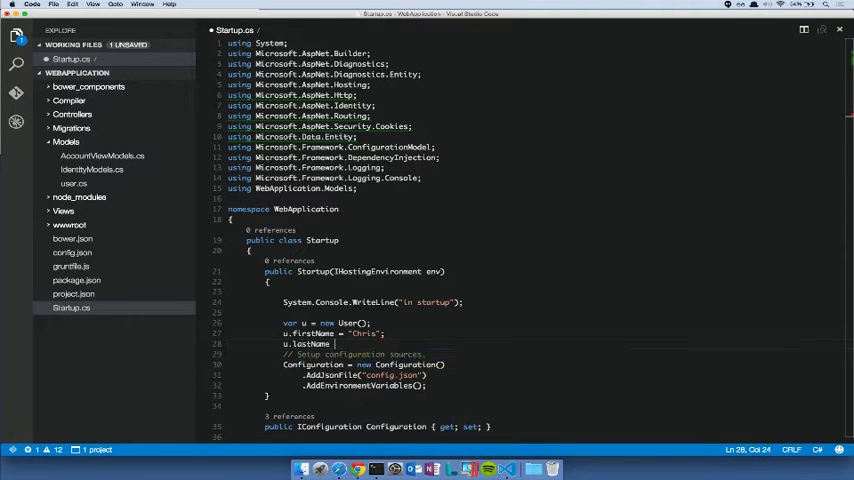
type("Dias\"")
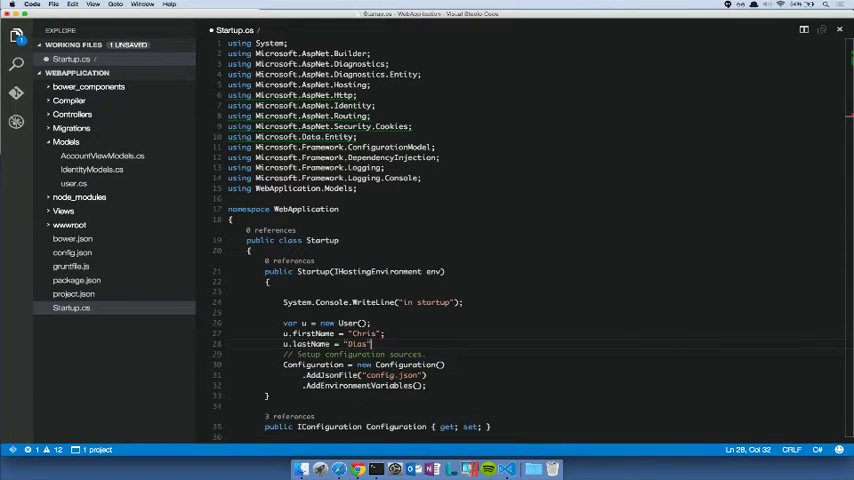
key("enter")
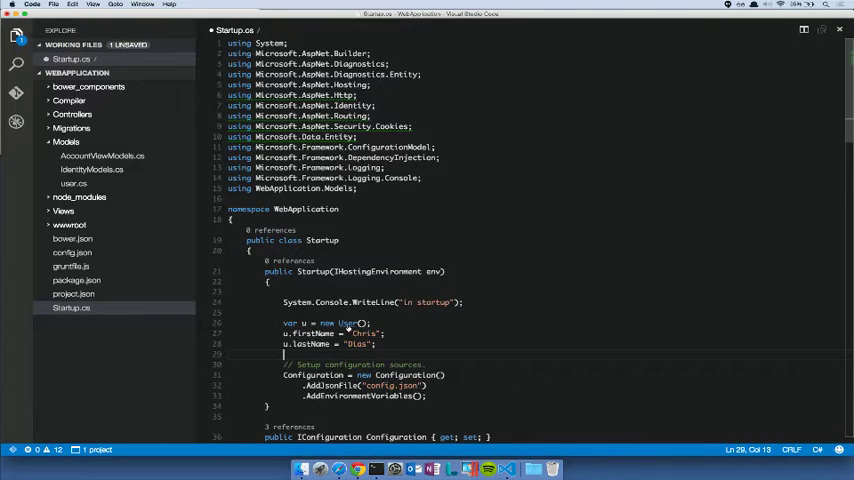
mouse_move(352, 322)
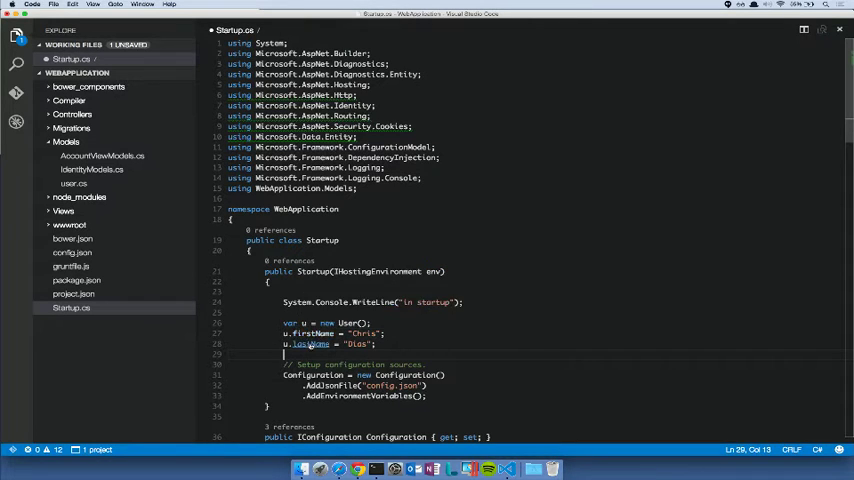
right_click(308, 344)
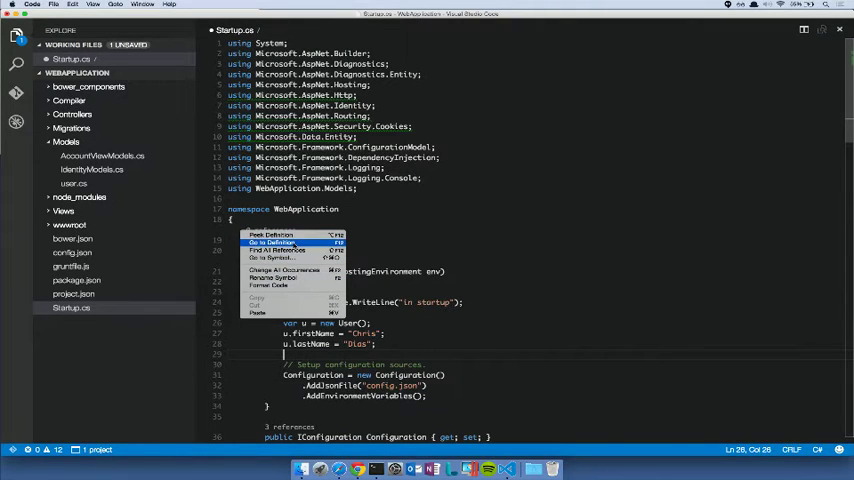
left_click(272, 242)
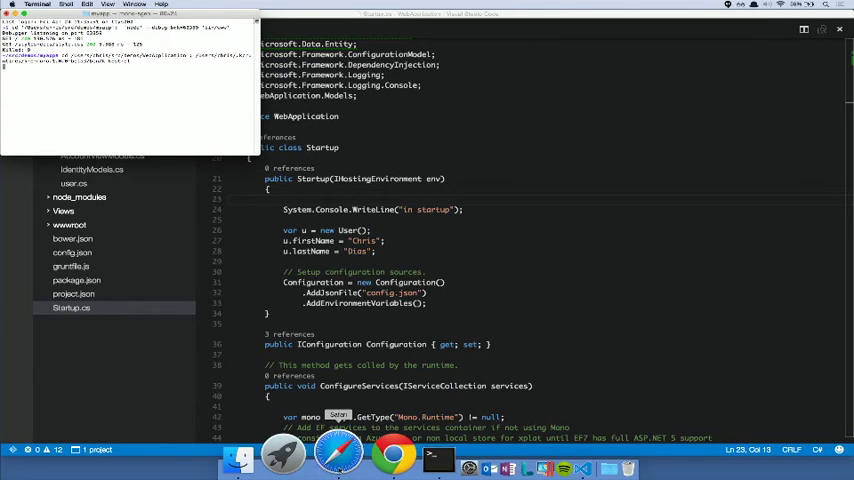
Bring the Startup.cs editor back to the front after the Terminal command
left_click(340, 456)
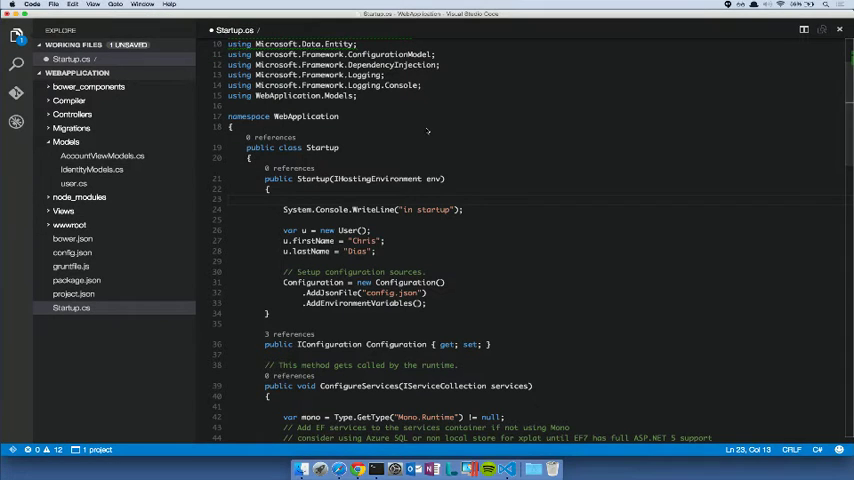
Start opening the myapp folder from the File menu
left_click(54, 4)
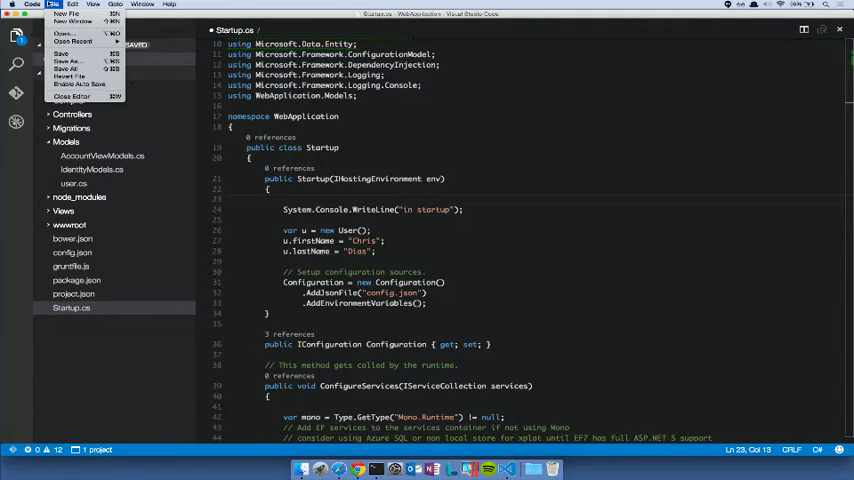
mouse_move(72, 40)
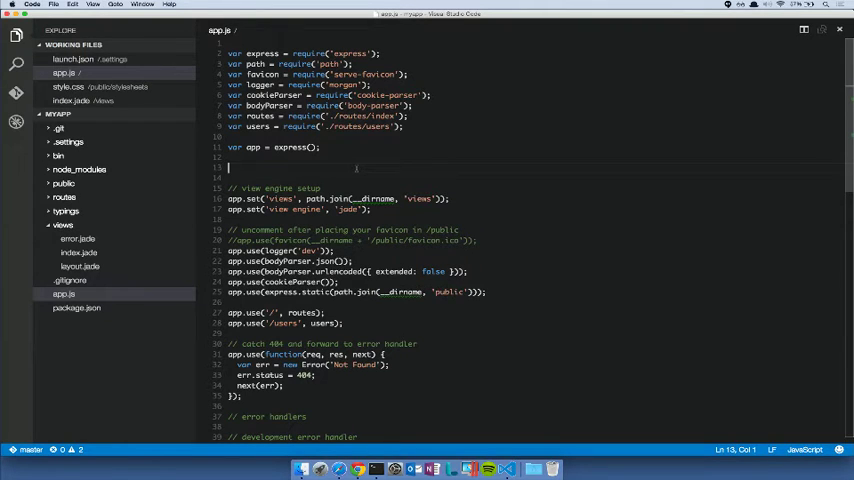
Write a temporary var msg declaration below var app = express() to see IntelliSense
type("var msg =\"hello\";")
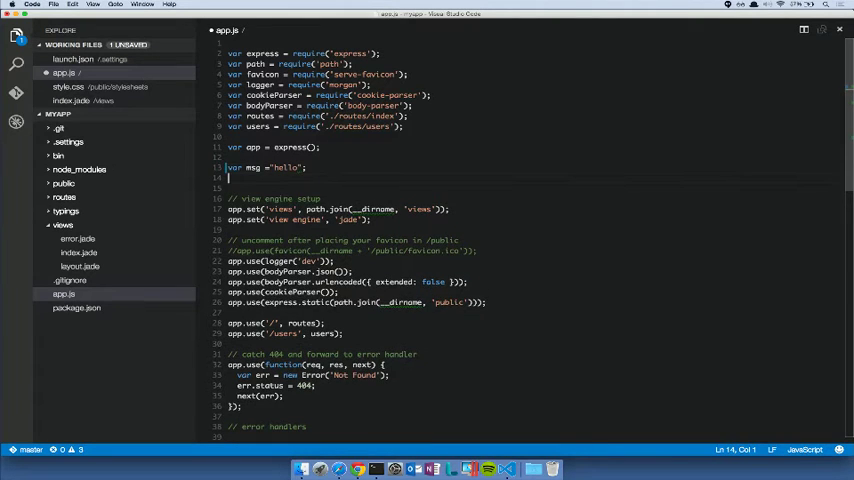
type("msg")
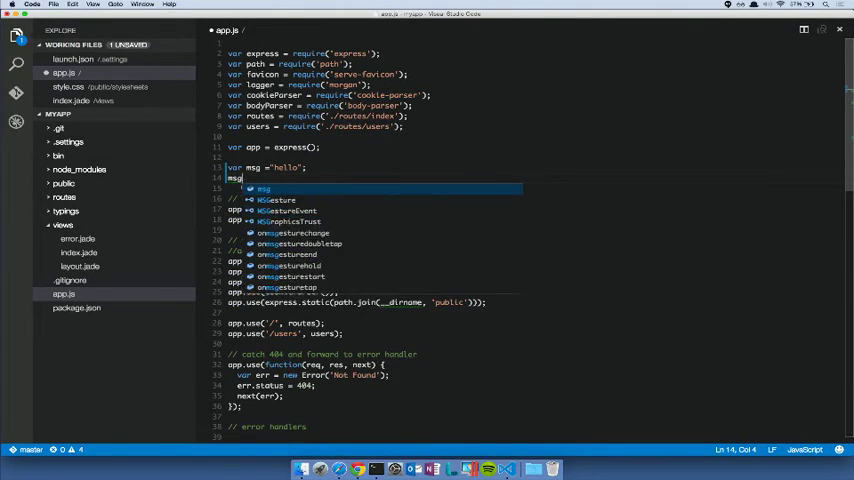
type(".")
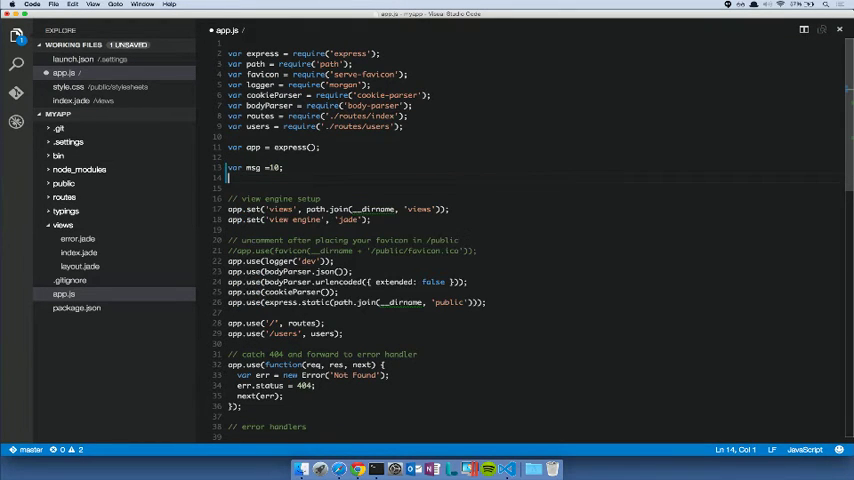
type("v")
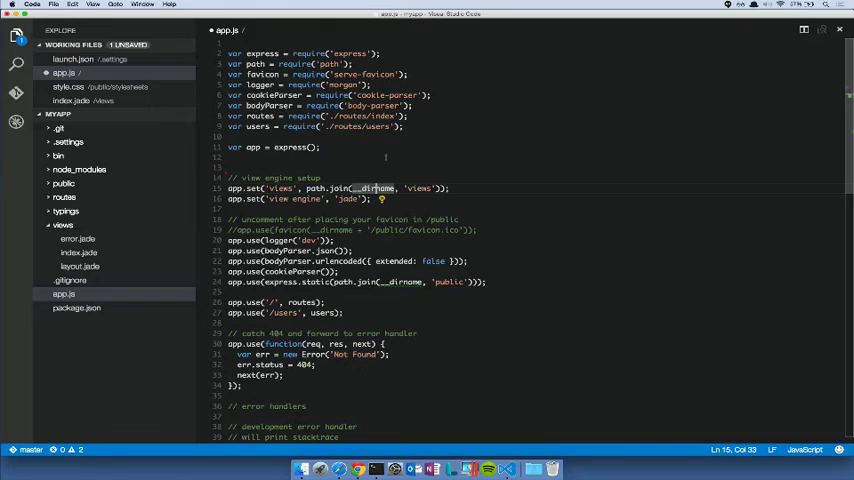
Use the lightbulb on __dirname to add the typings/node/node.d.ts reference comment
left_click(380, 198)
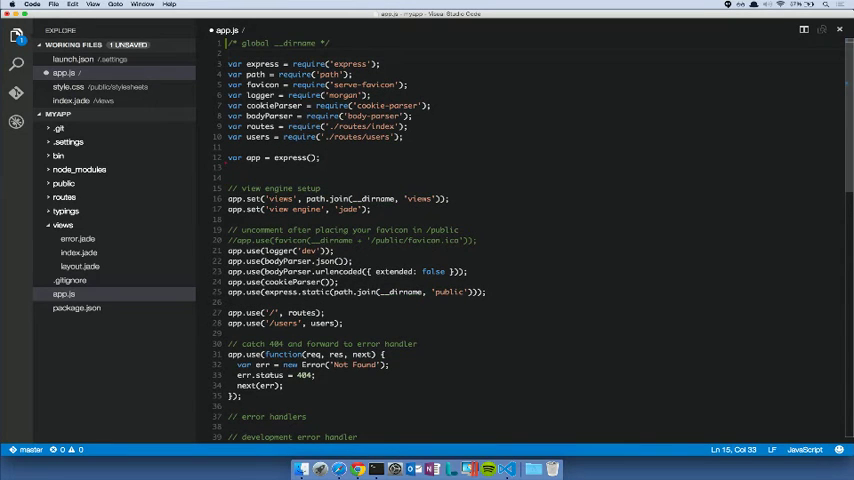
left_click(228, 44)
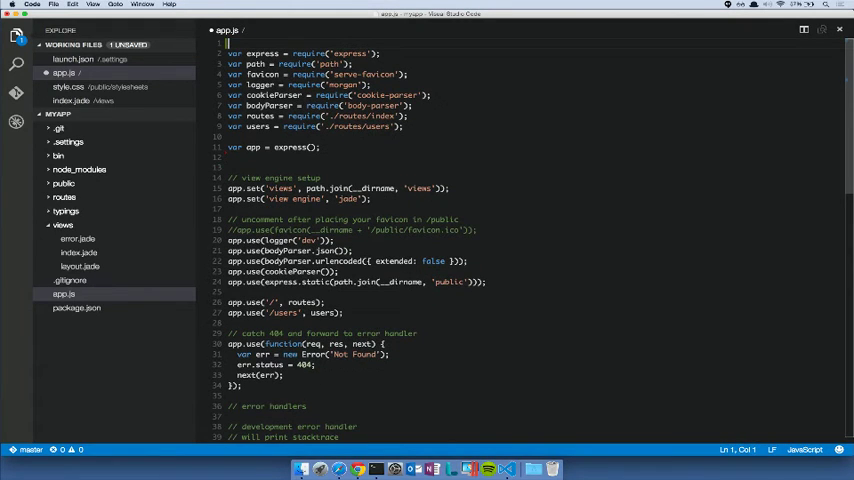
double_click(378, 188)
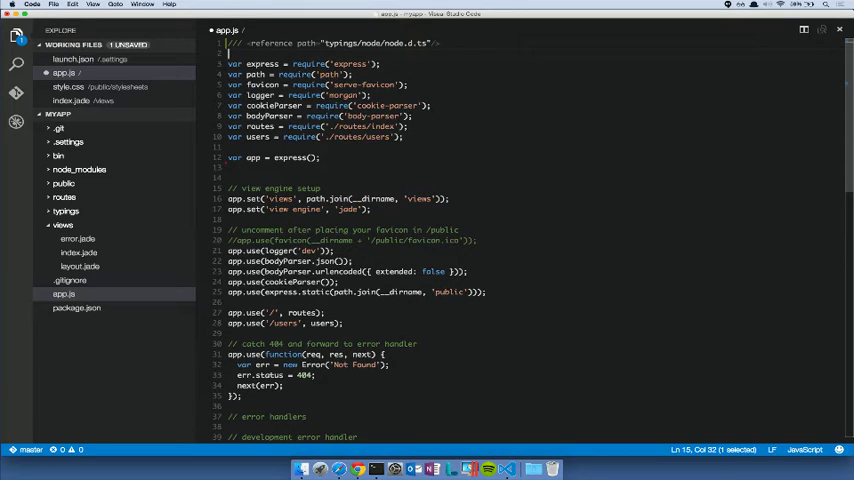
mouse_move(384, 184)
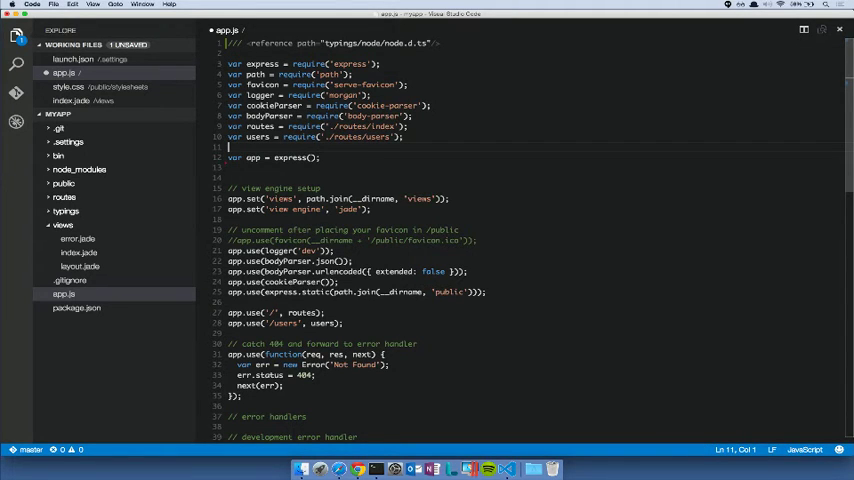
Add var http = require('http'); after the routes/users require line
type("var http = require('ht")
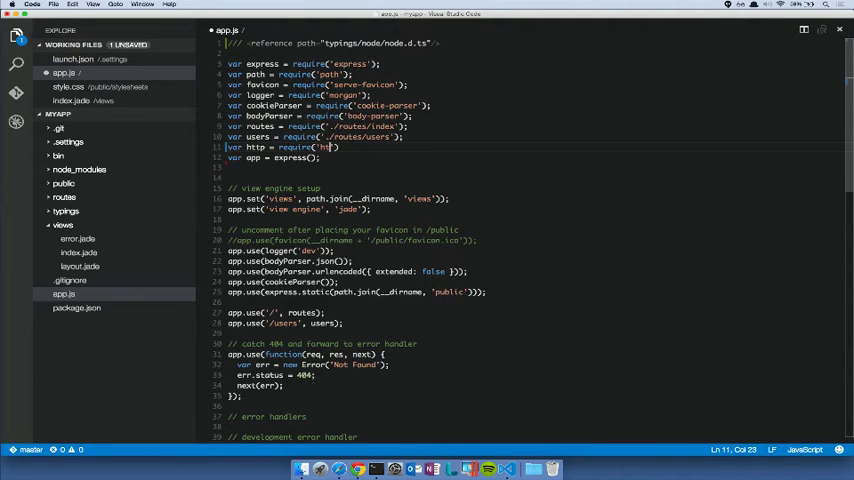
type("tp');")
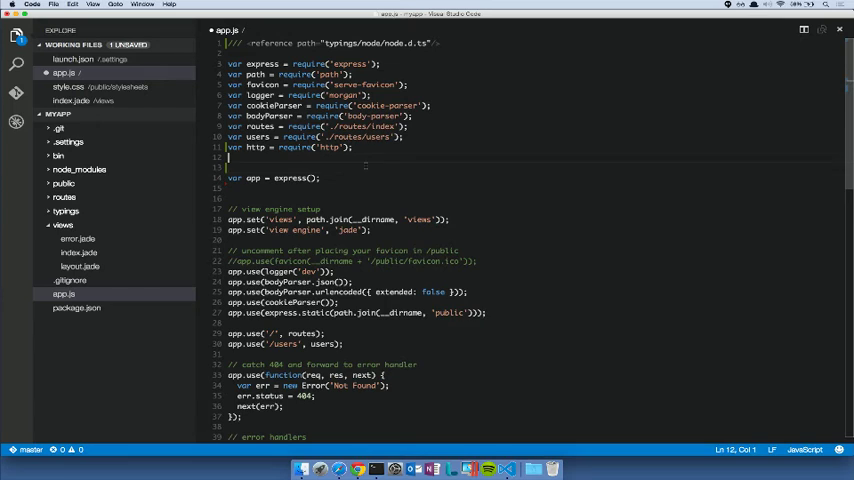
In views/index.jade, replace #{title} with Visual Studio Code in the welcome paragraph
left_click(80, 252)
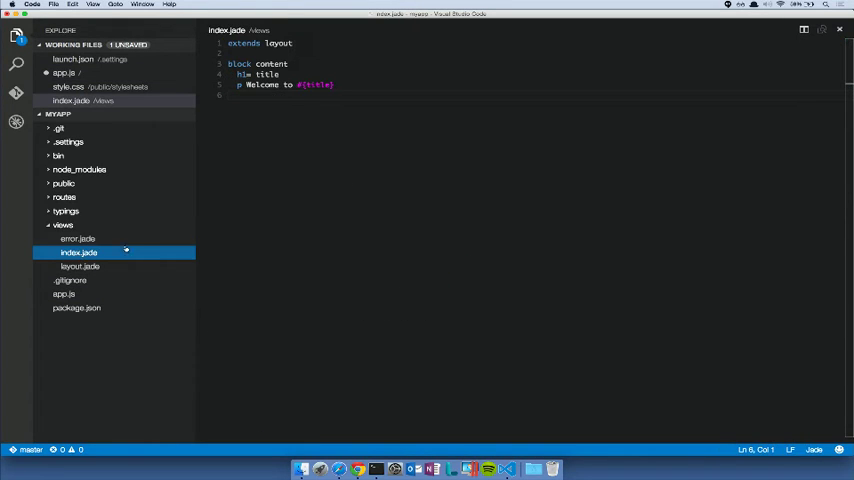
double_click(316, 84)
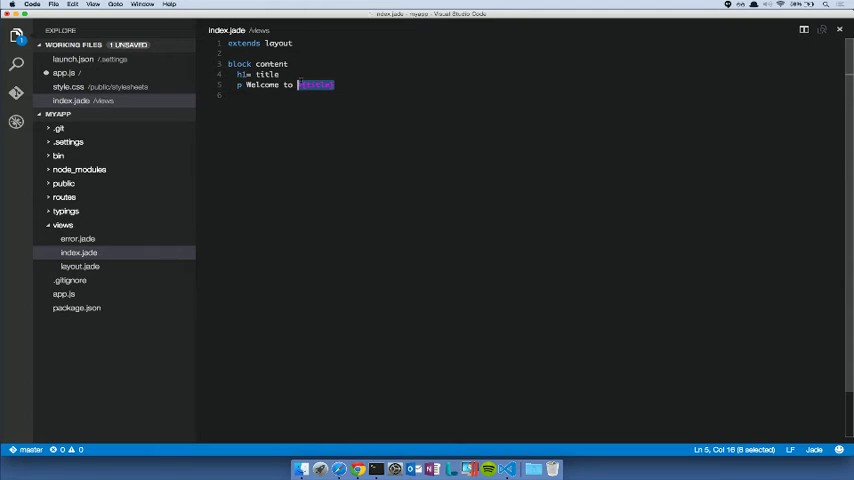
type("V")
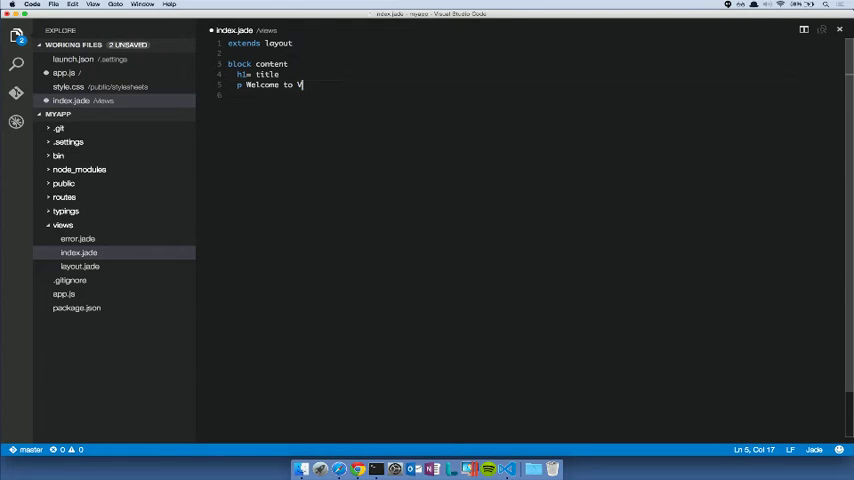
type("isual Studio c")
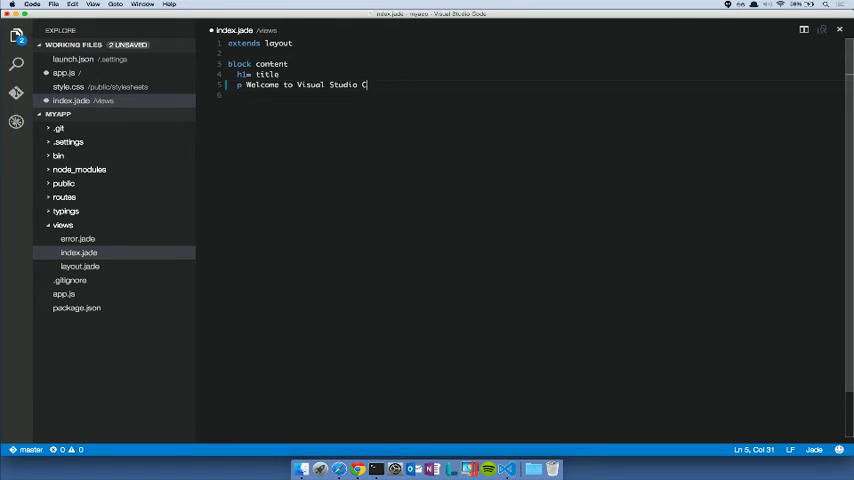
left_click(64, 292)
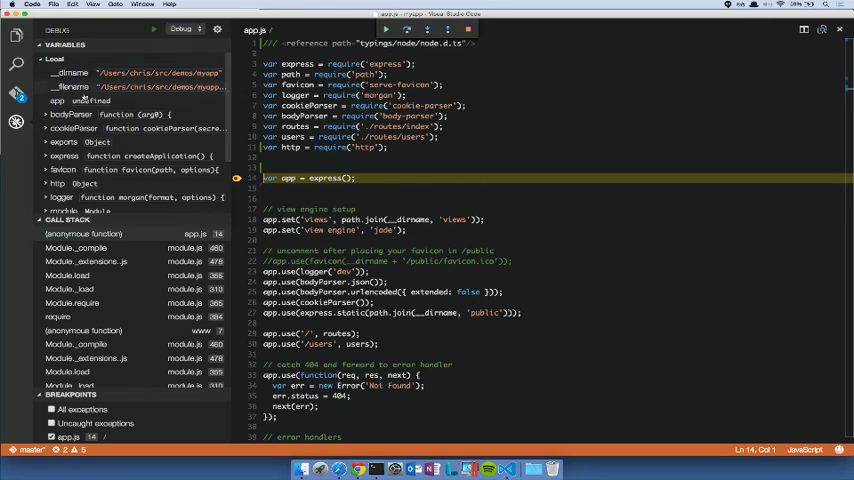
Step into the breakpoint on var app = express() and continue running the Express app
left_click(64, 142)
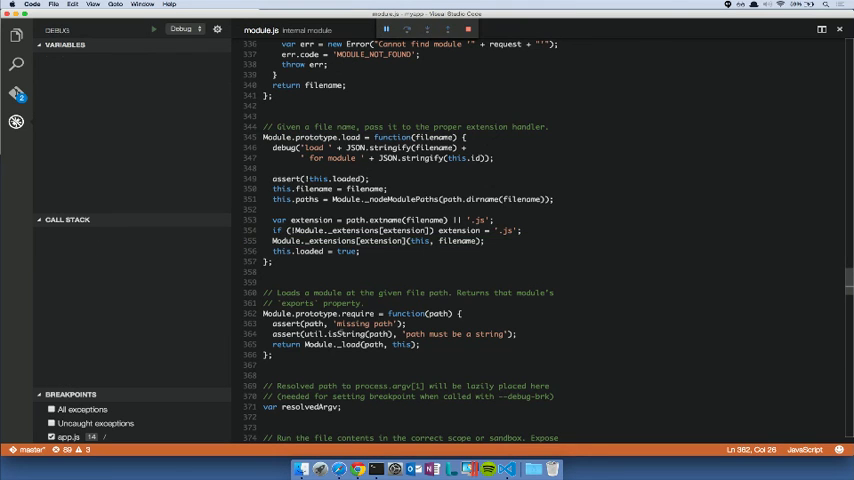
left_click(344, 468)
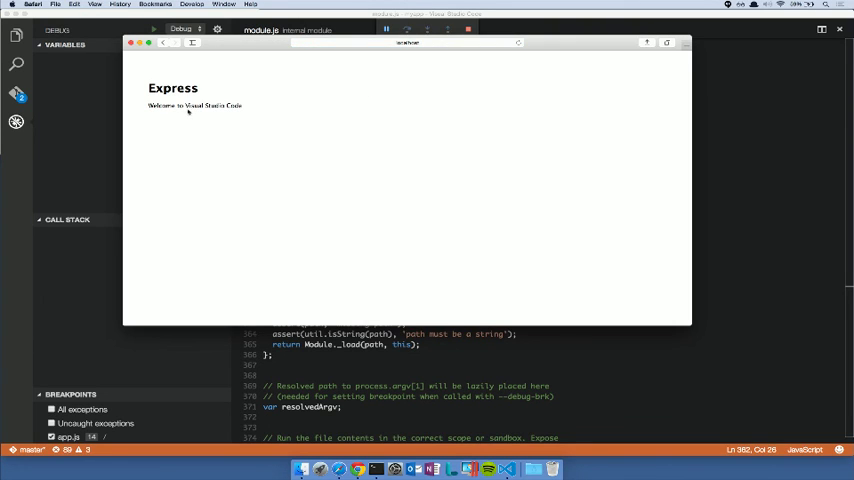
Select the words Visual Studio Code on the reloaded localhost:3000 page
double_click(212, 104)
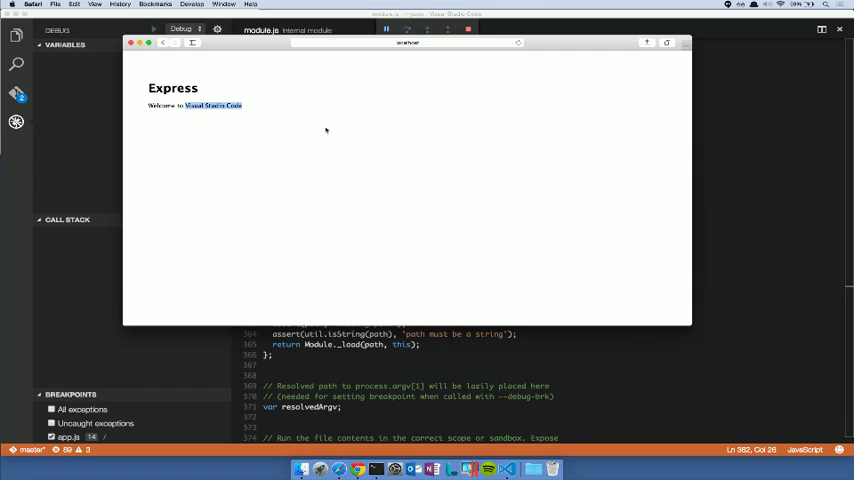
mouse_move(336, 120)
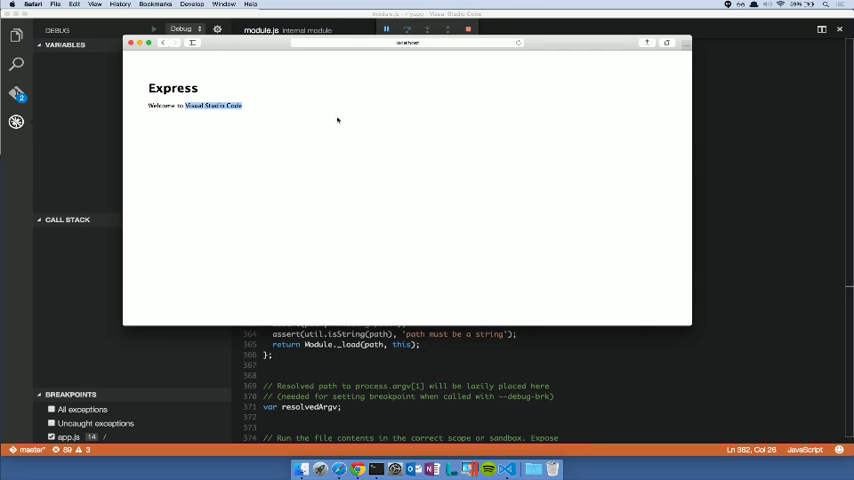